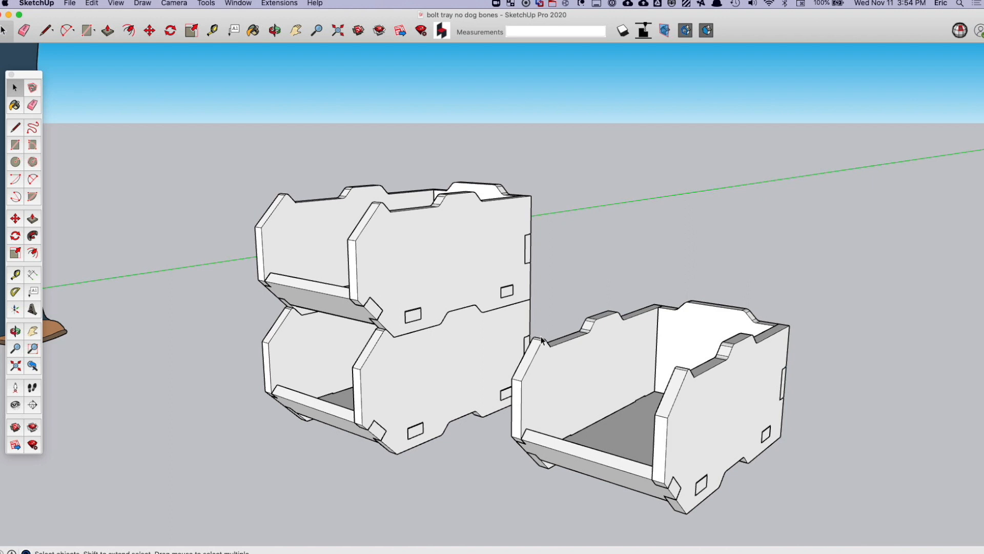
Step: Select all three trays and orbit the view to confirm the selection
{"action": "left_click", "coordinate": [274, 30]}
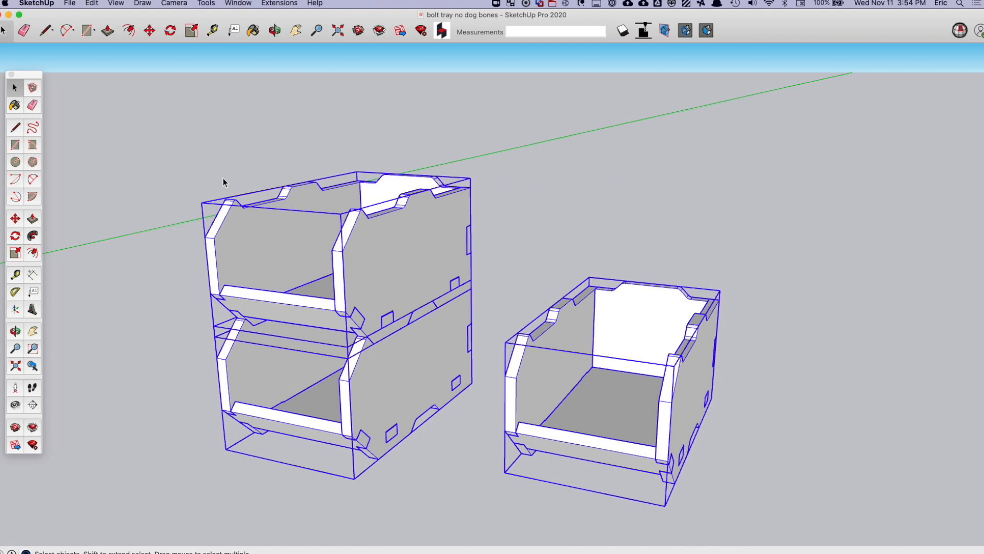
{"action": "mouse_move", "coordinate": [270, 278]}
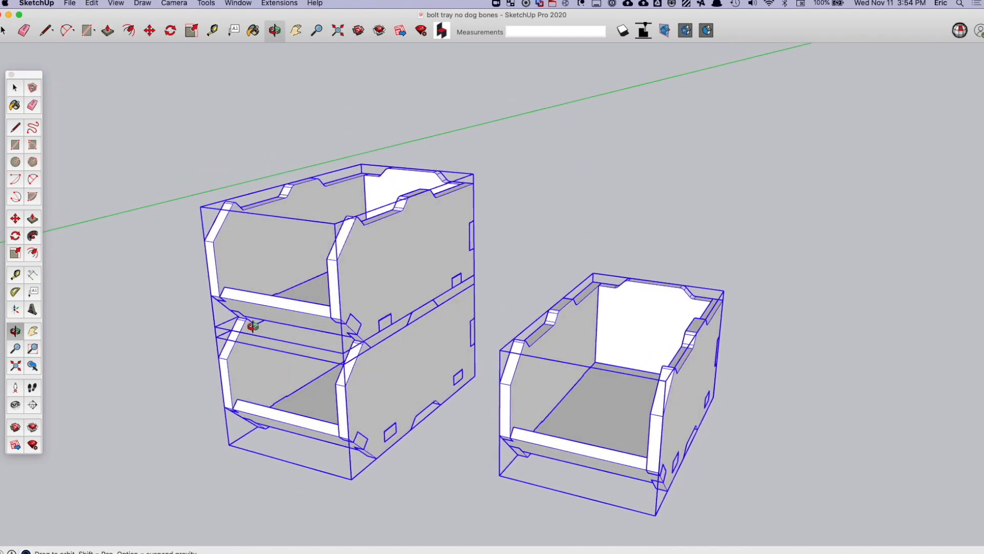
{"action": "left_click_drag", "start_coordinate": [251, 326], "coordinate": [724, 389]}
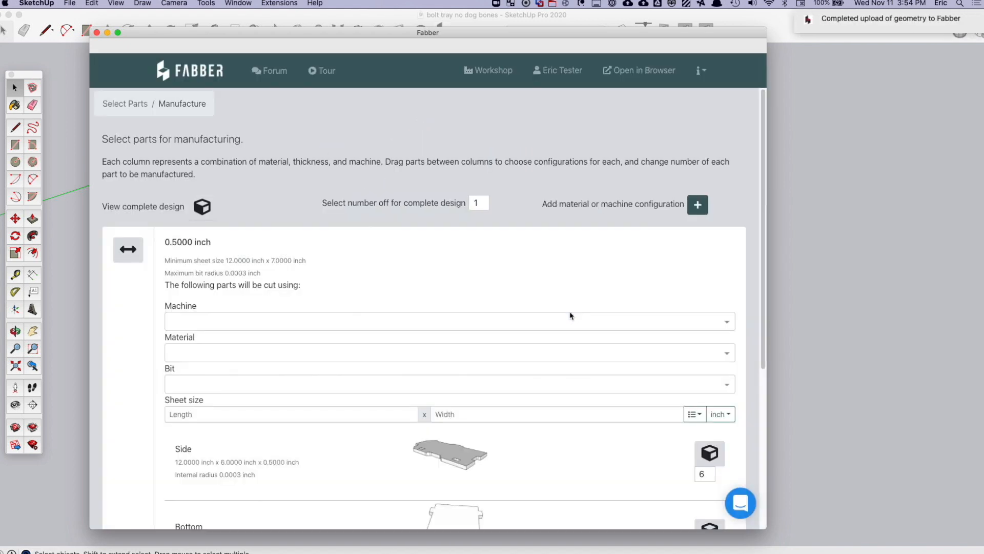
Step: Scroll the Fabber parts list of sides, bottoms, fronts and backs with quantities
{"action": "scroll", "scroll_direction": "down", "scroll_amount": 3}
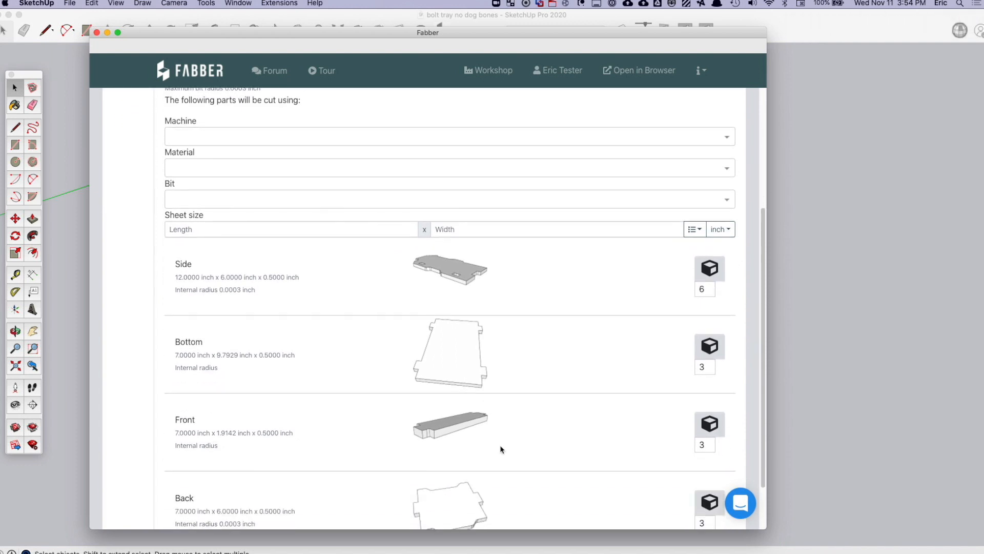
{"action": "scroll", "scroll_direction": "down", "scroll_amount": 3}
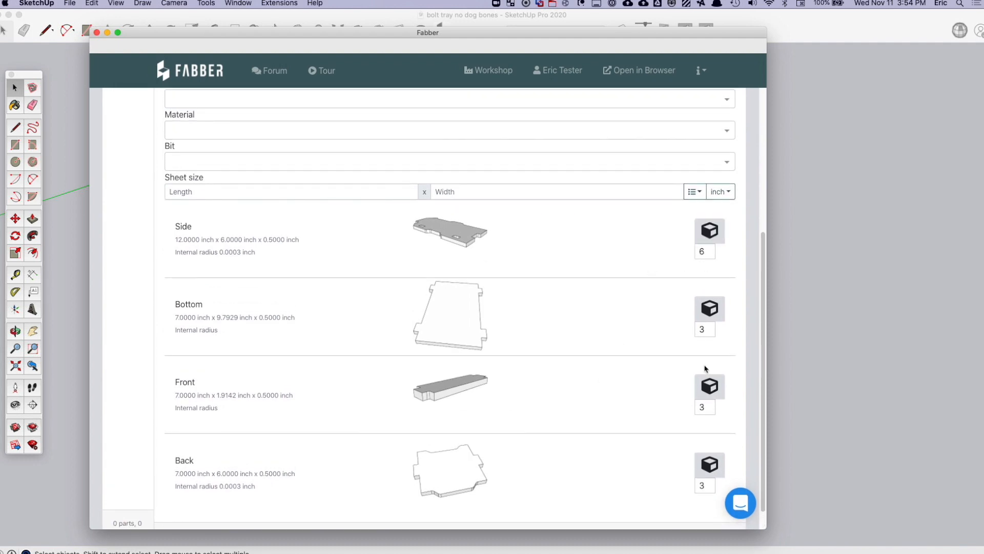
{"action": "scroll", "scroll_direction": "up", "scroll_amount": 3}
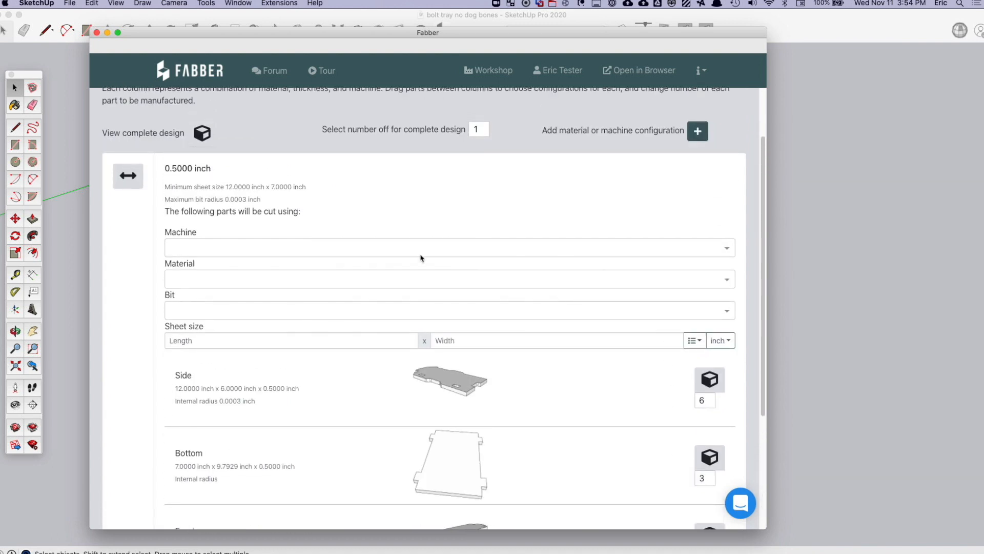
Step: Choose the Avid 96-48 machine, Plywood and a .25 Compression Spiral bit, then proceed
{"action": "left_click", "coordinate": [448, 247]}
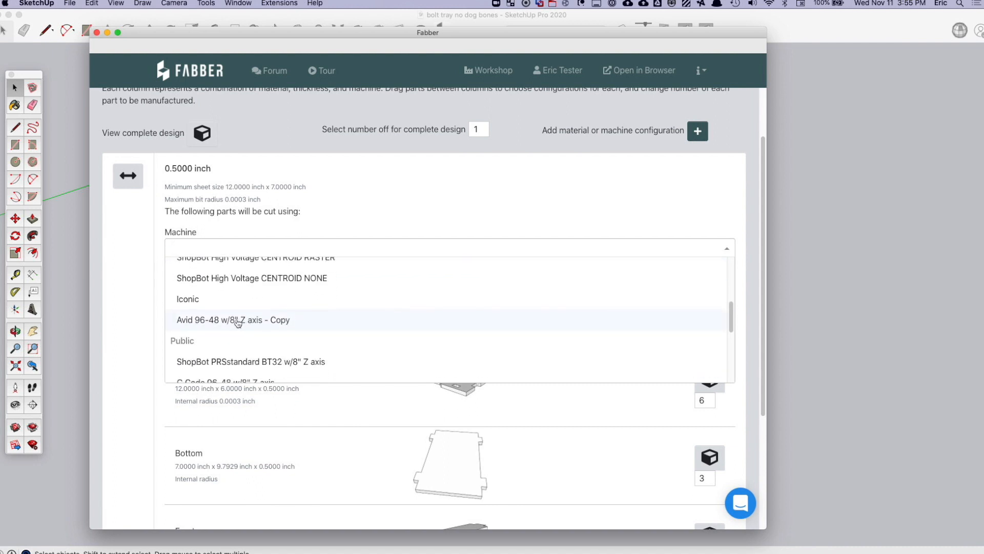
{"action": "left_click", "coordinate": [233, 319]}
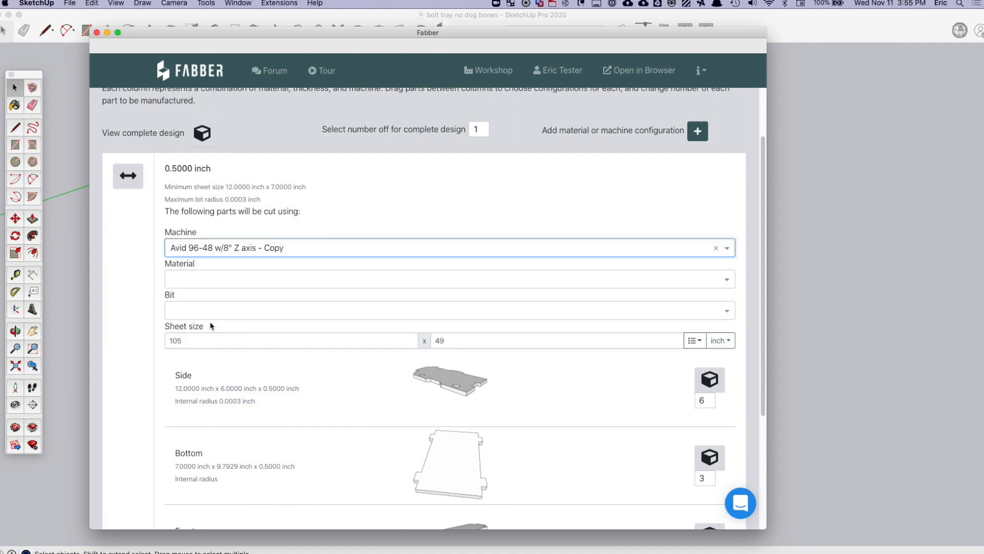
{"action": "left_click", "coordinate": [448, 279]}
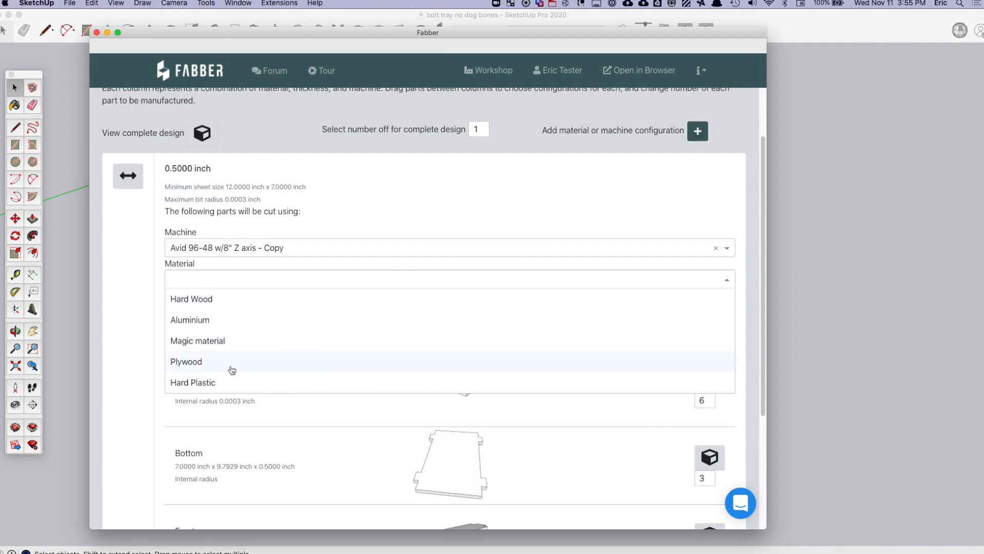
{"action": "left_click", "coordinate": [186, 361]}
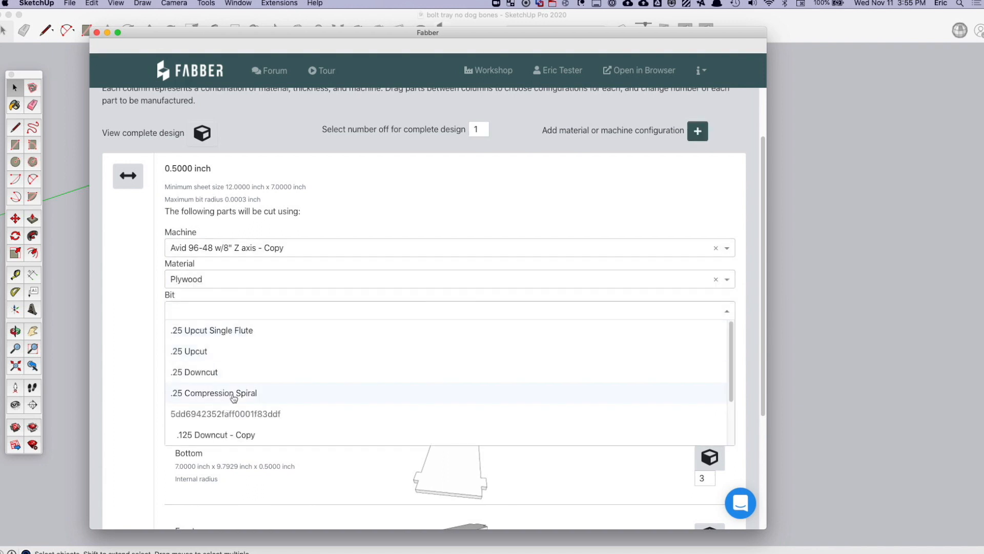
{"action": "left_click", "coordinate": [212, 392]}
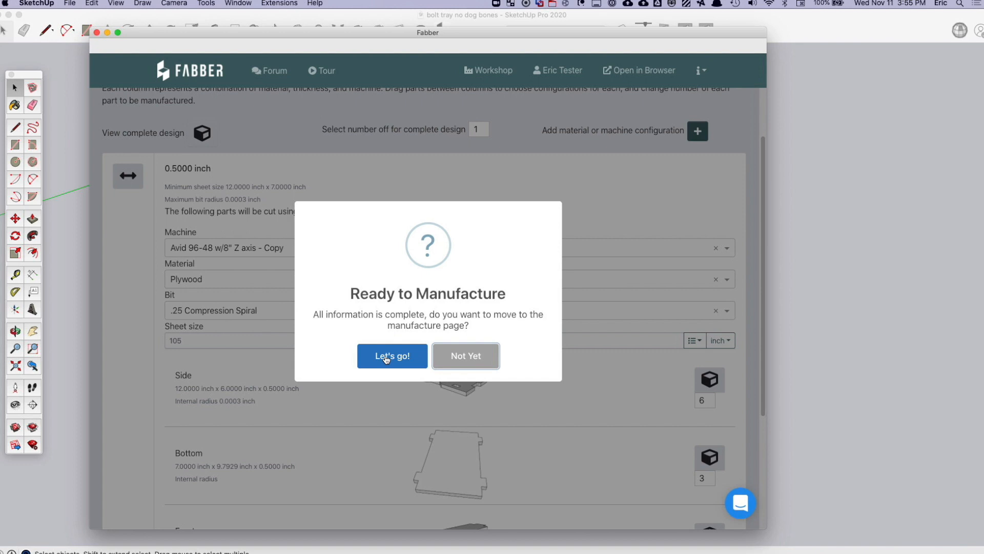
{"action": "left_click", "coordinate": [392, 356]}
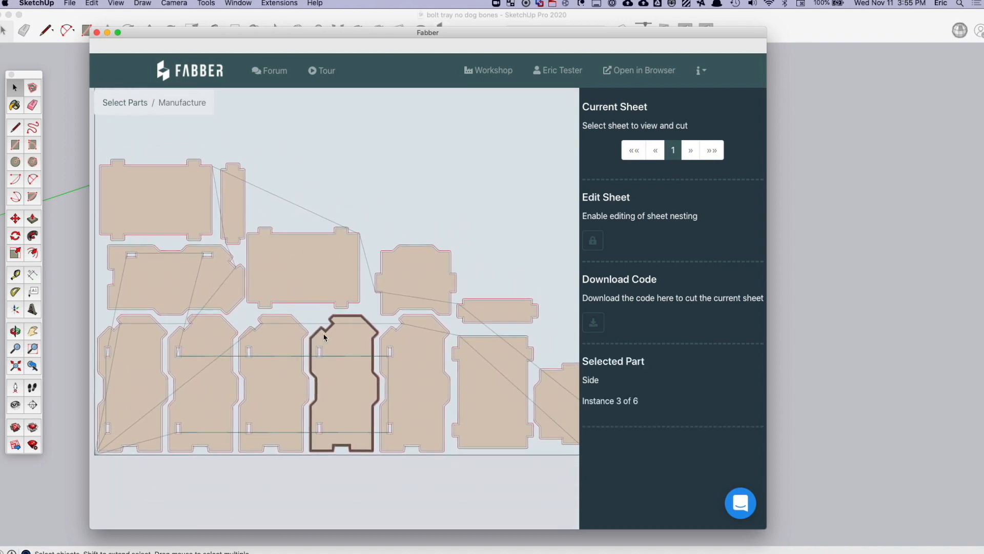
Step: Inspect individual Side parts and their cut outlines on the sheet 1 nest
{"action": "left_click", "coordinate": [556, 413]}
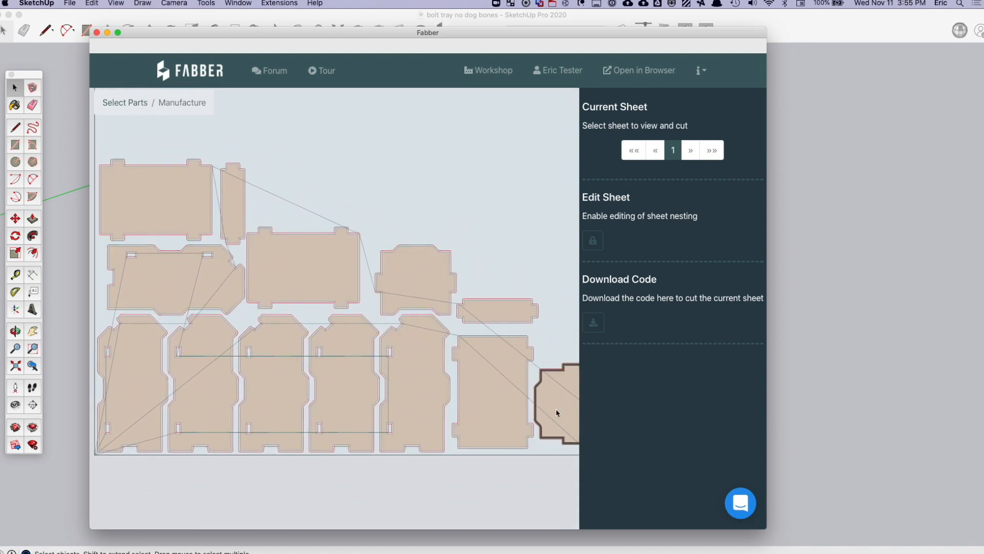
{"action": "left_click", "coordinate": [557, 411]}
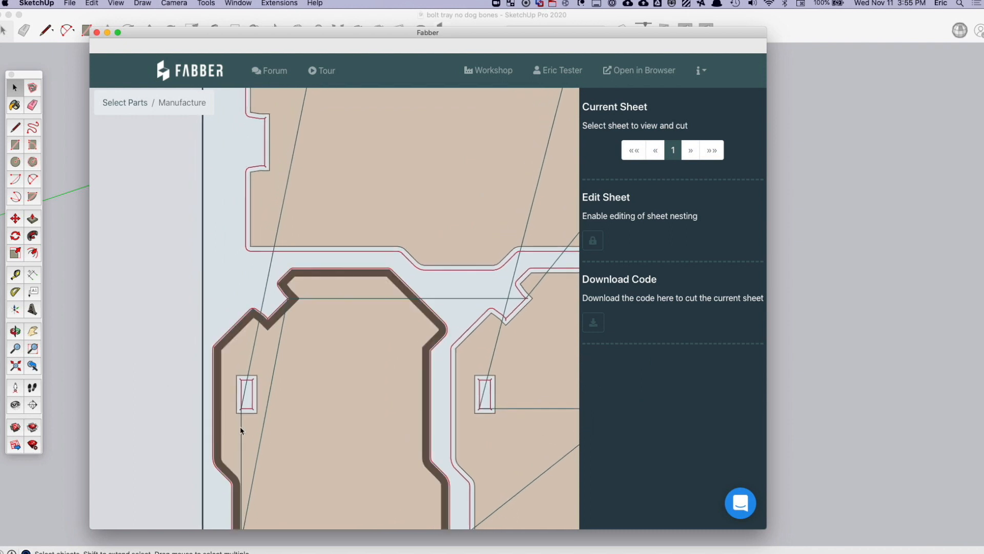
{"action": "left_click", "coordinate": [246, 395]}
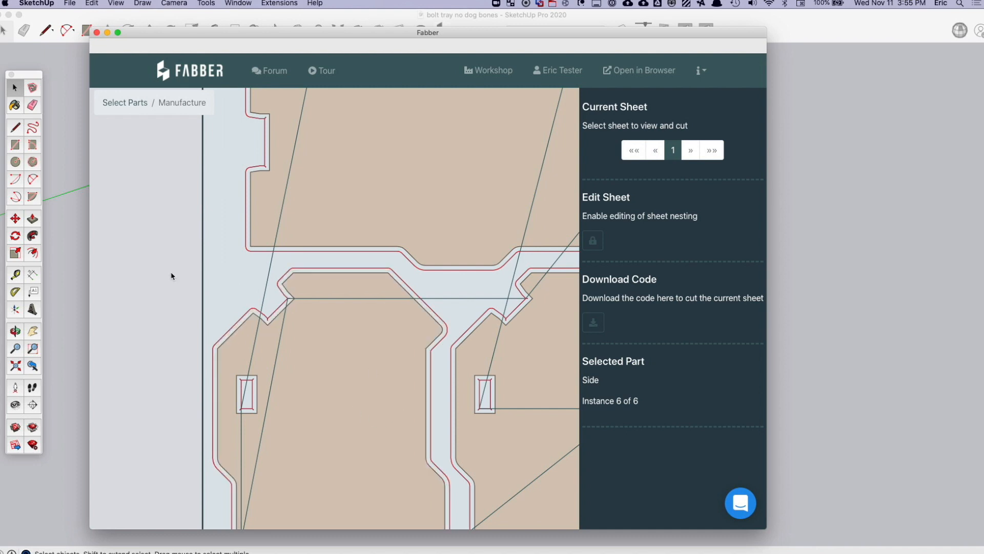
{"action": "mouse_move", "coordinate": [259, 288]}
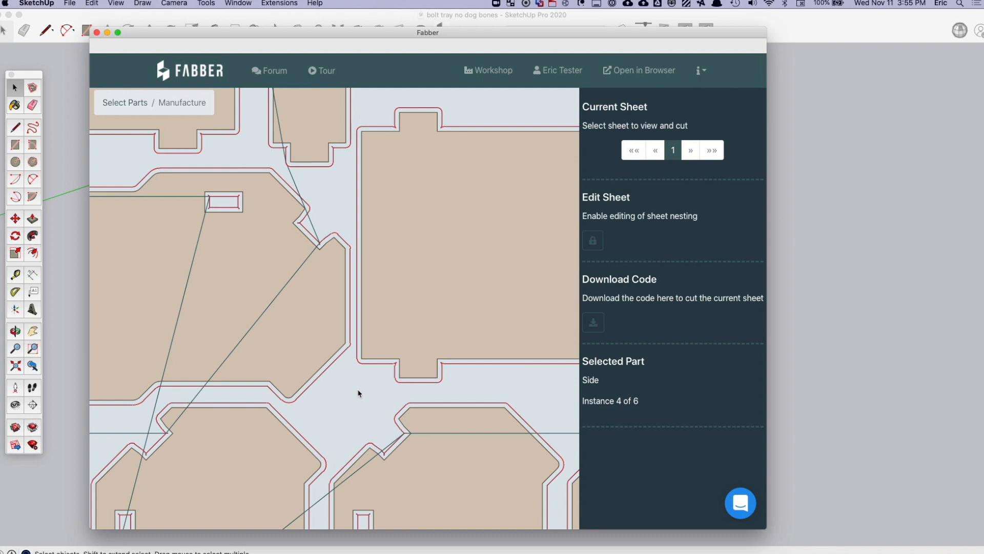
{"action": "left_click", "coordinate": [358, 394]}
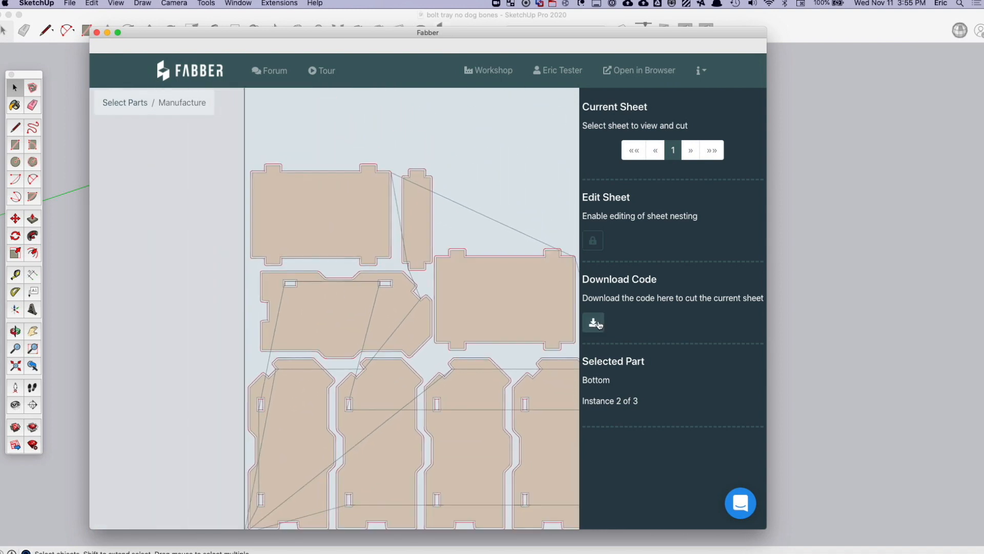
{"action": "left_click", "coordinate": [593, 322]}
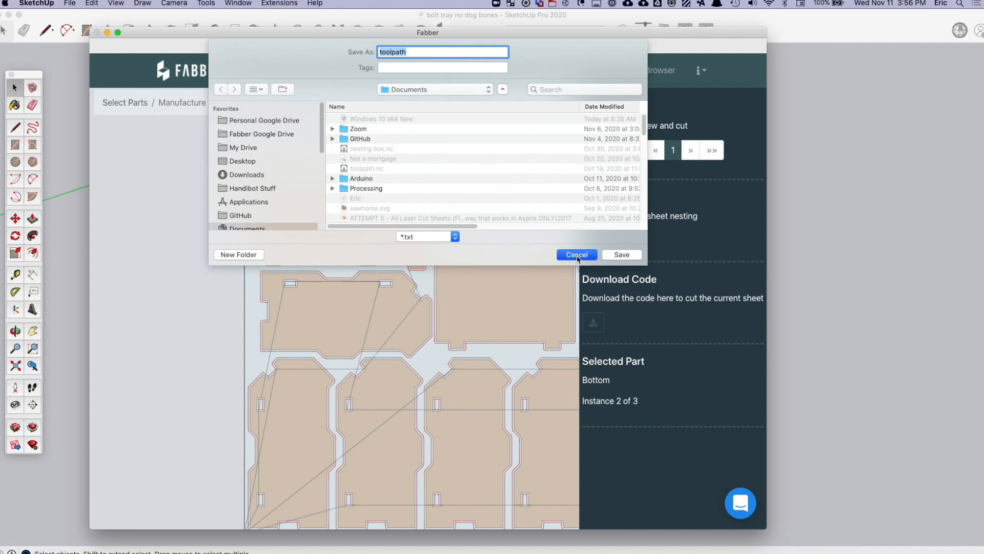
{"action": "left_click", "coordinate": [574, 254]}
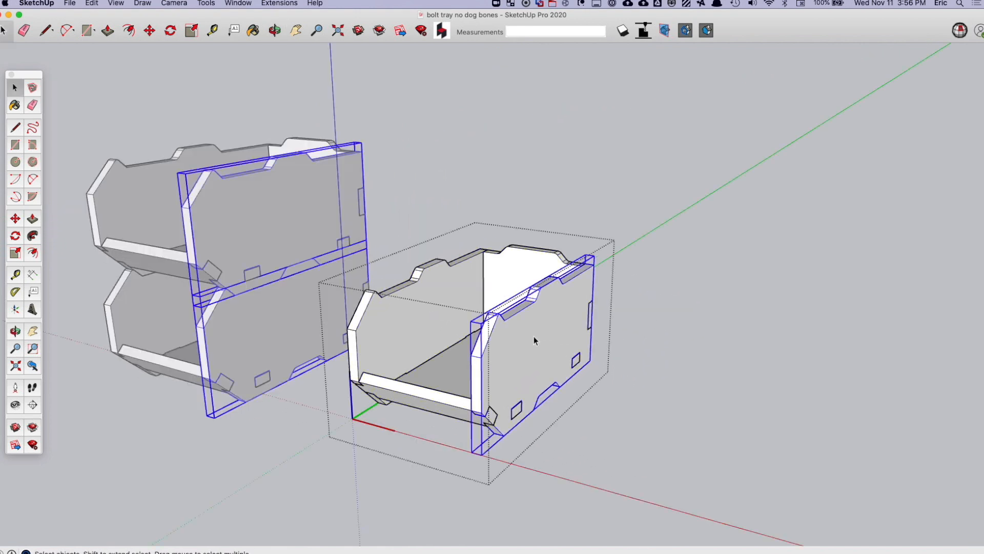
{"action": "mouse_move", "coordinate": [495, 364]}
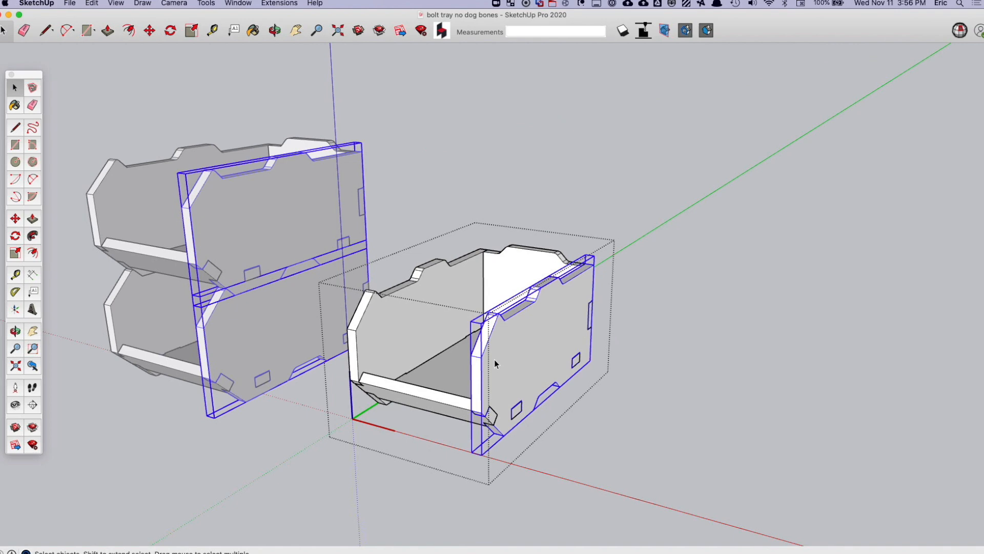
{"action": "mouse_move", "coordinate": [402, 354]}
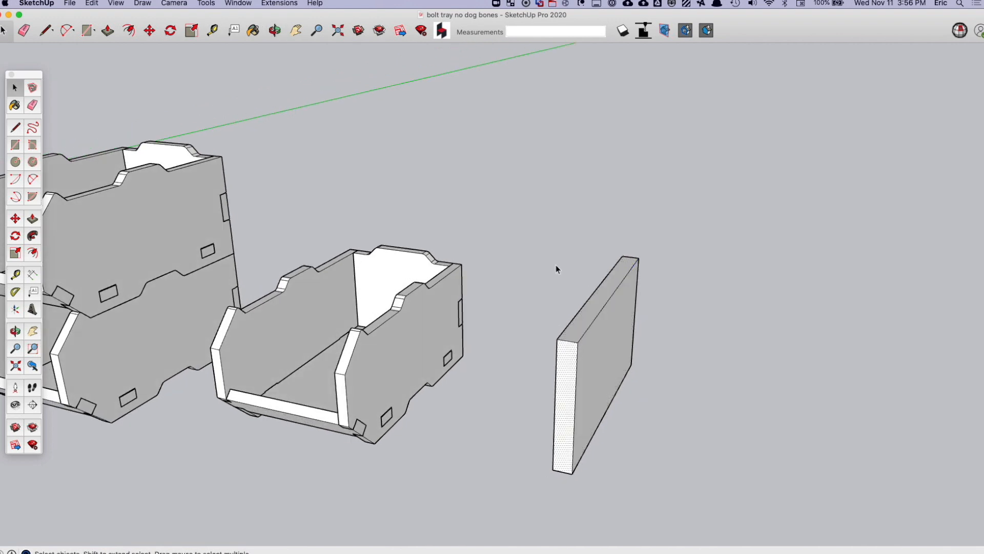
Step: Make the panel a component with the definition name 'super co'
{"action": "right_click", "coordinate": [590, 358]}
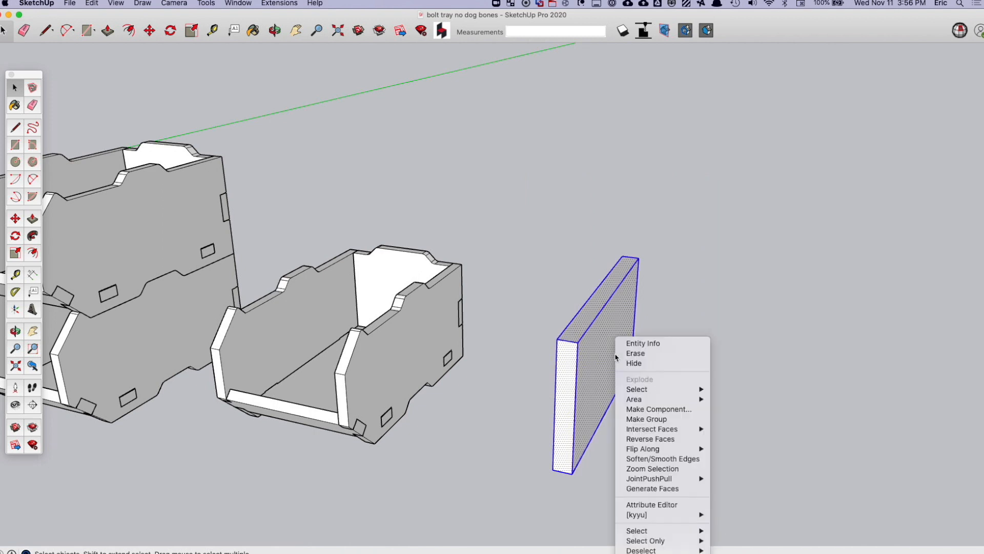
{"action": "left_click", "coordinate": [658, 408]}
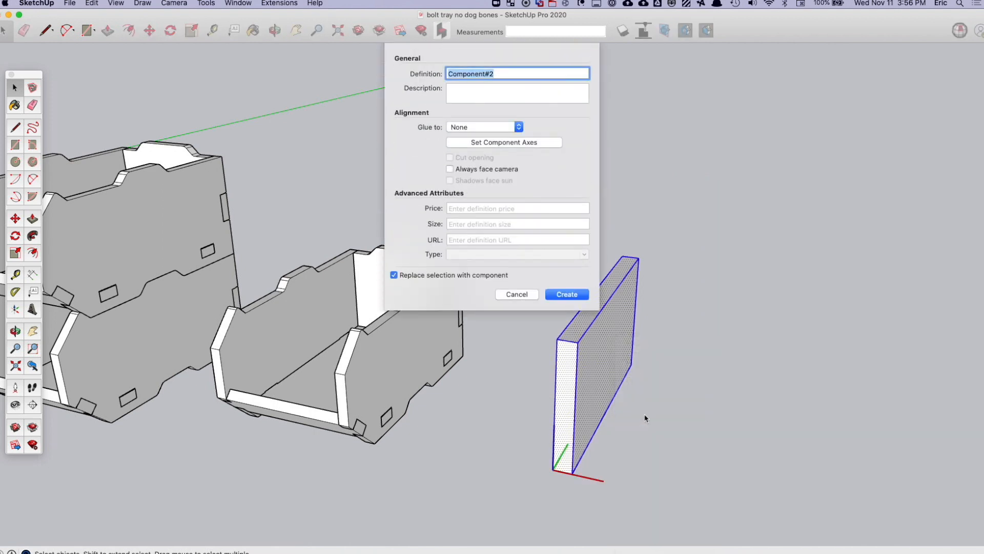
{"action": "type", "text": "s"}
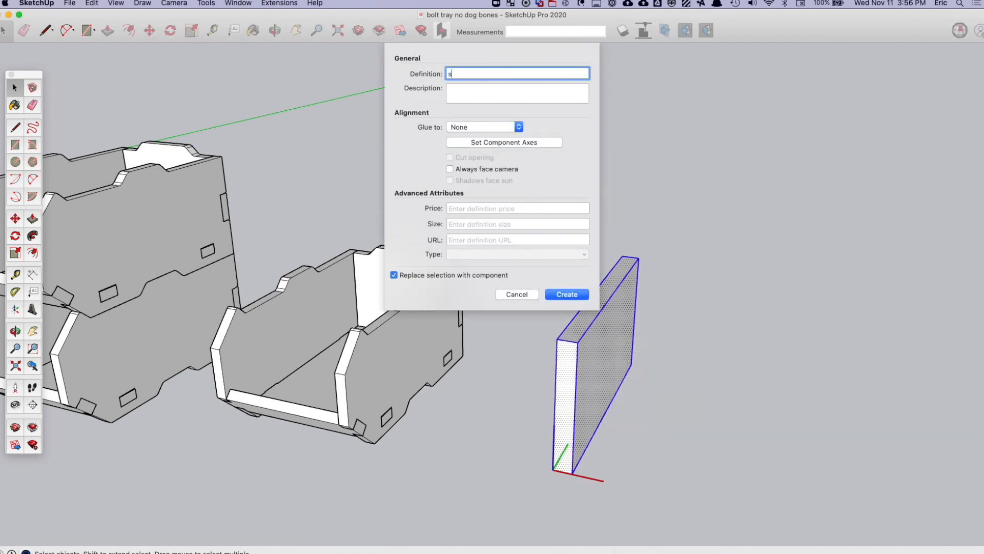
{"action": "type", "text": "uper co"}
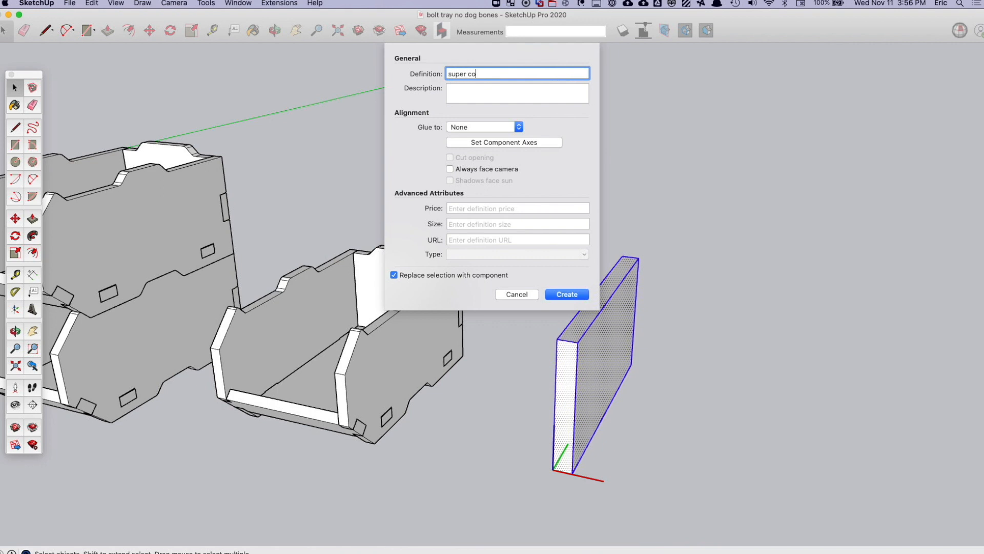
{"action": "left_click", "coordinate": [565, 294]}
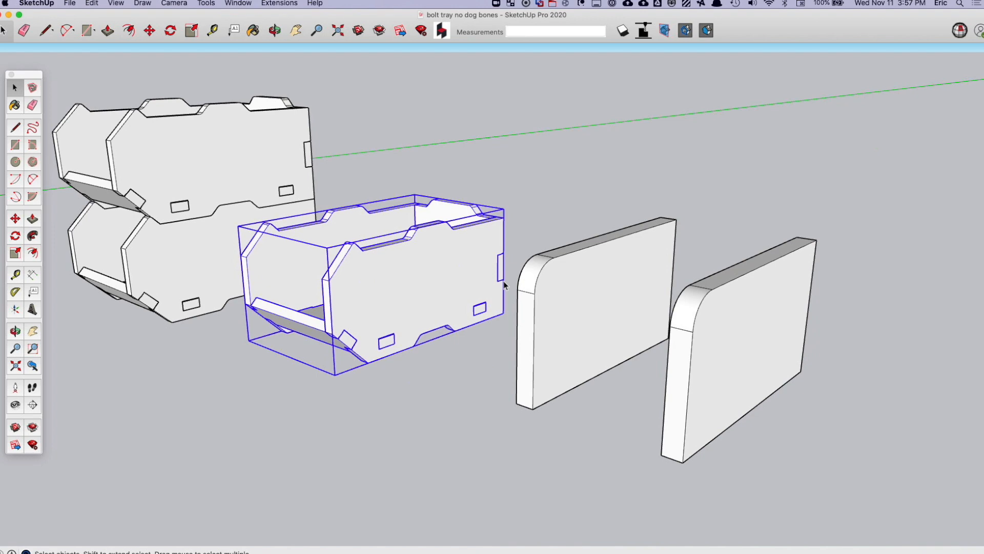
{"action": "mouse_move", "coordinate": [332, 355]}
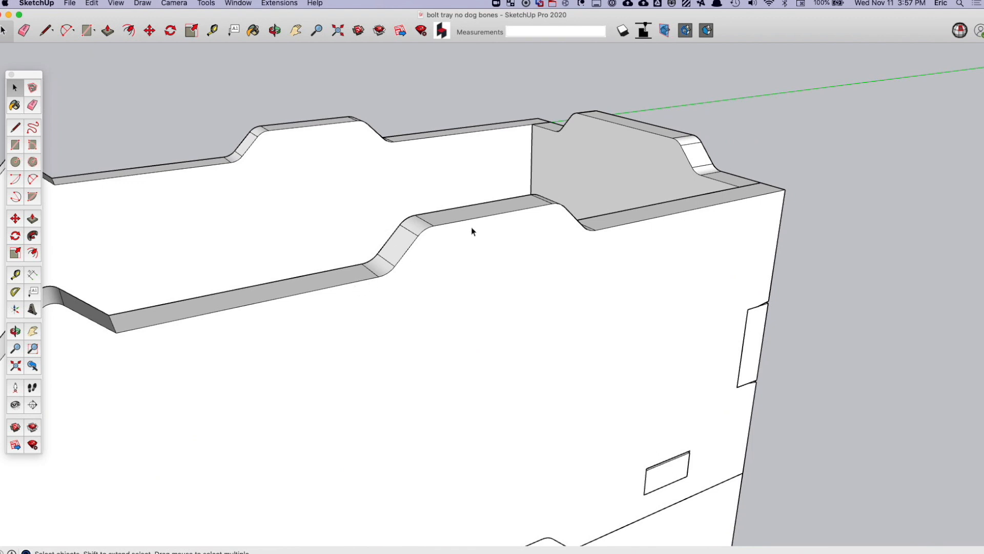
{"action": "mouse_move", "coordinate": [437, 237]}
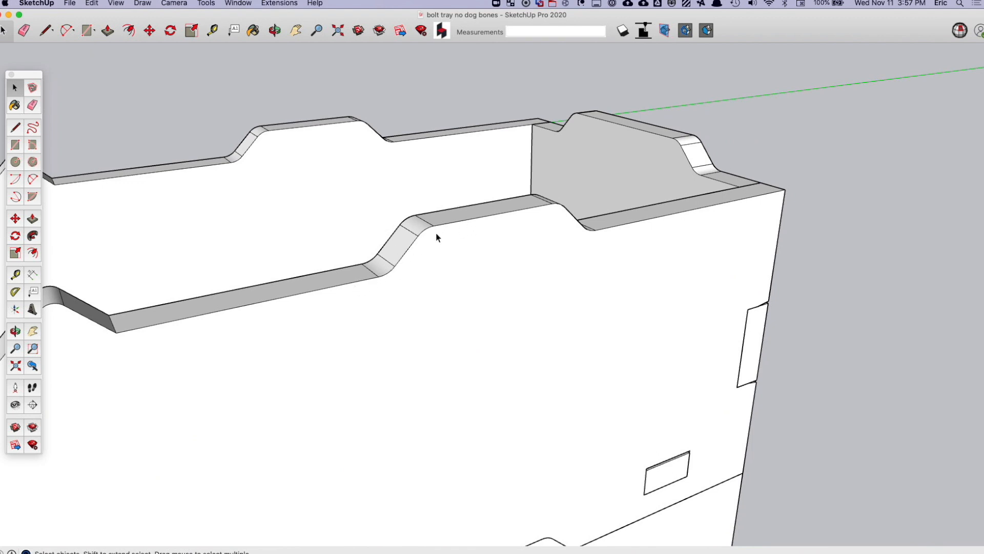
{"action": "mouse_move", "coordinate": [378, 271]}
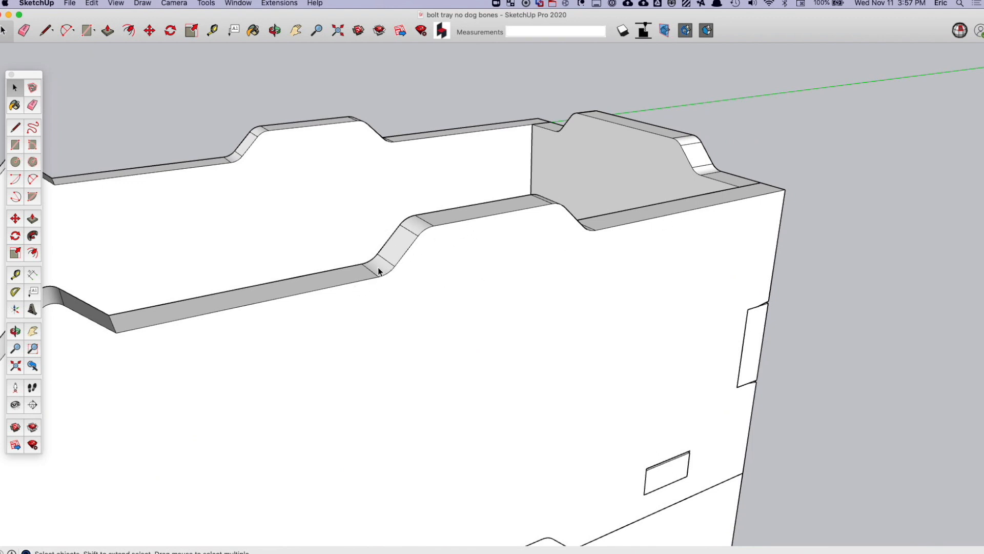